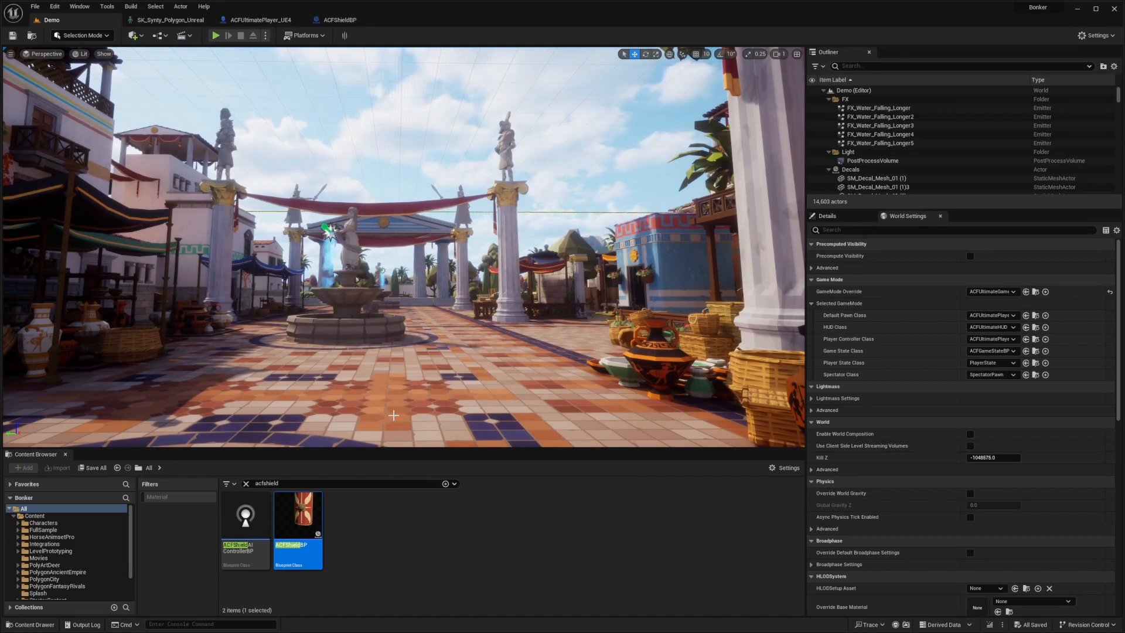
Clear the 'shield' search and browse into the FullSample folder, then collapse the project content tree.
{"action": "left_click", "coordinate": [213, 35]}
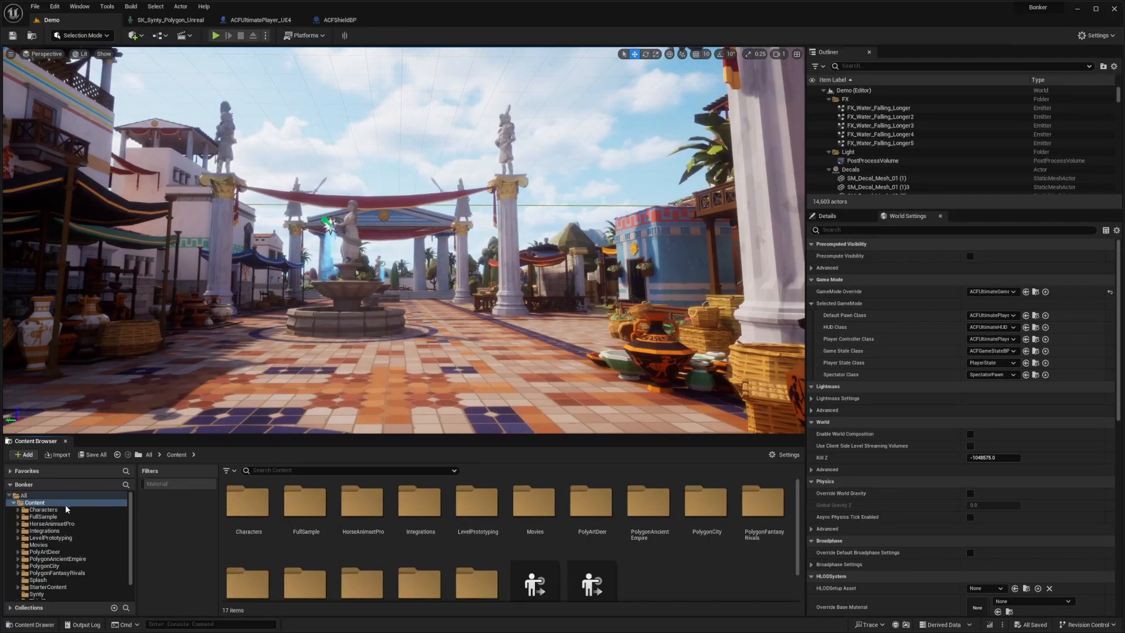
{"action": "left_click", "coordinate": [305, 502]}
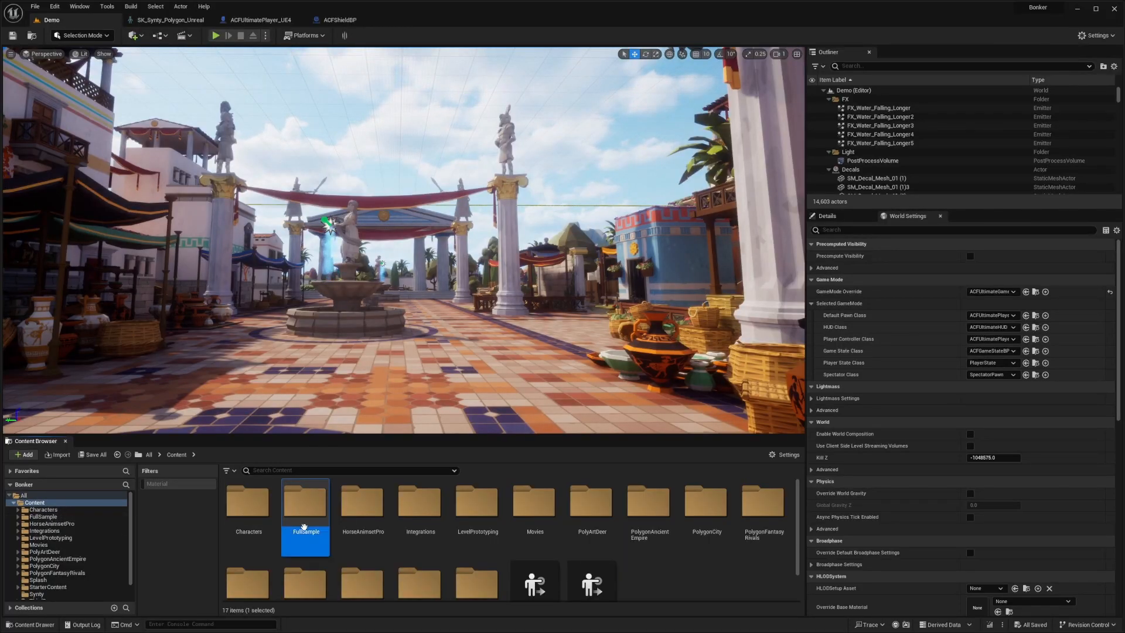
{"action": "double_click", "coordinate": [304, 502]}
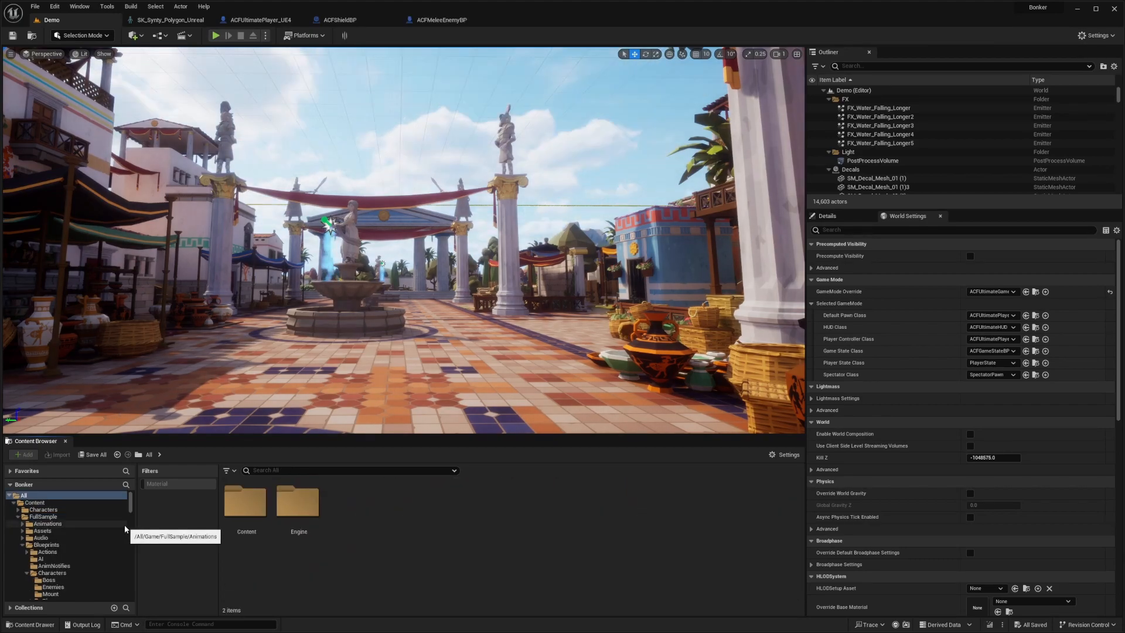
{"action": "mouse_move", "coordinate": [24, 494]}
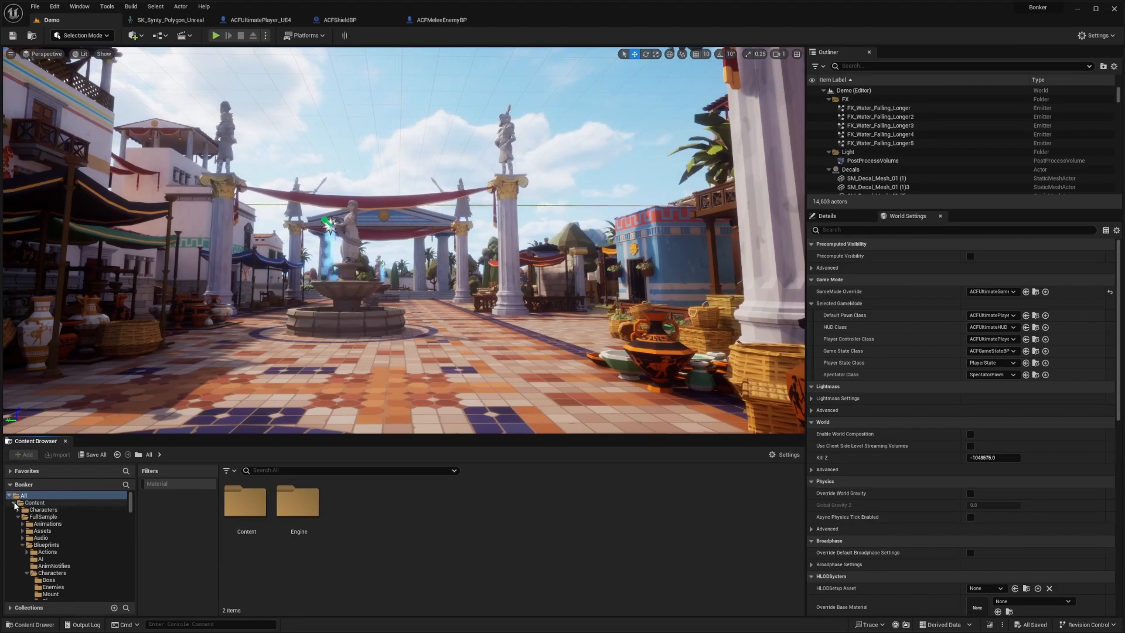
{"action": "left_click", "coordinate": [13, 495]}
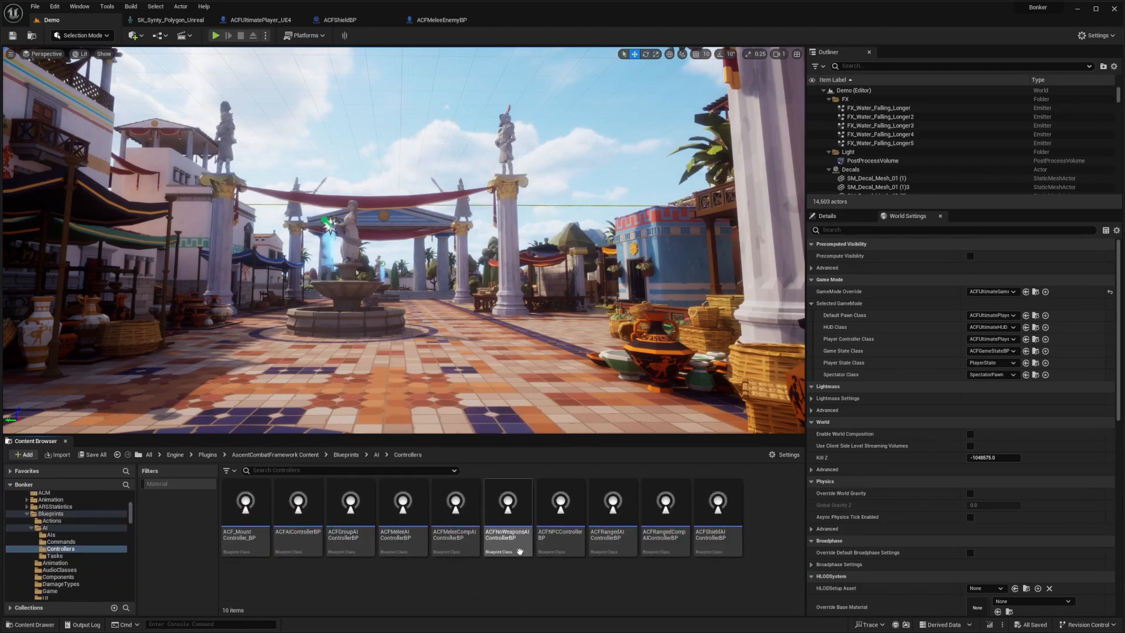
Reach the Ascent Combat Framework AI Controllers folder and select ACFMeleeAIControllerBP.
{"action": "left_click", "coordinate": [403, 501]}
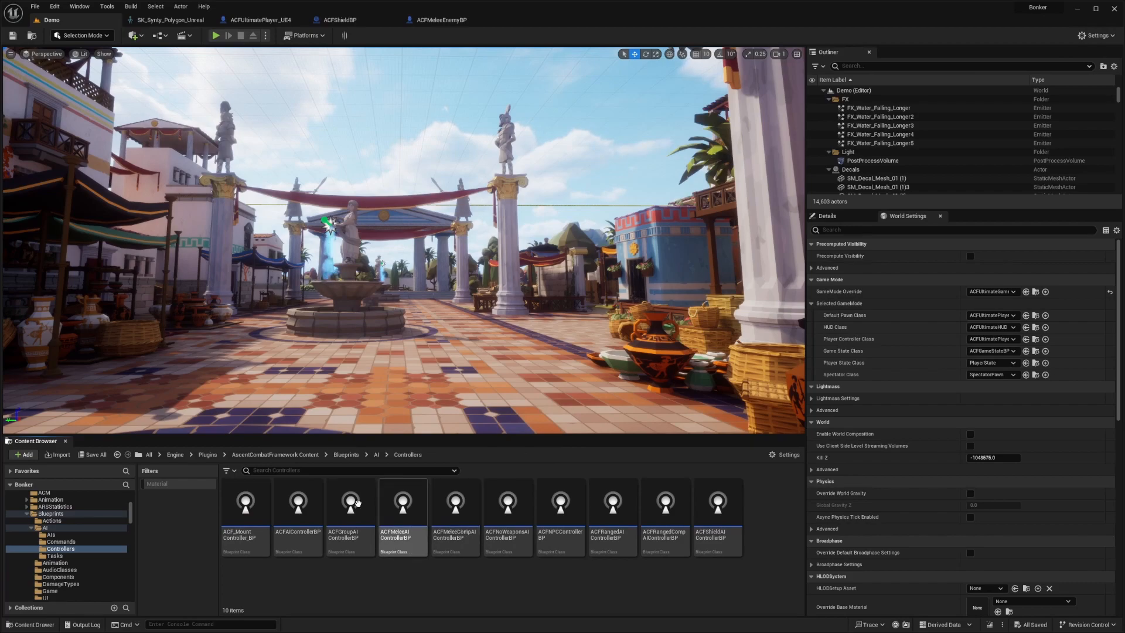
{"action": "mouse_move", "coordinate": [518, 509]}
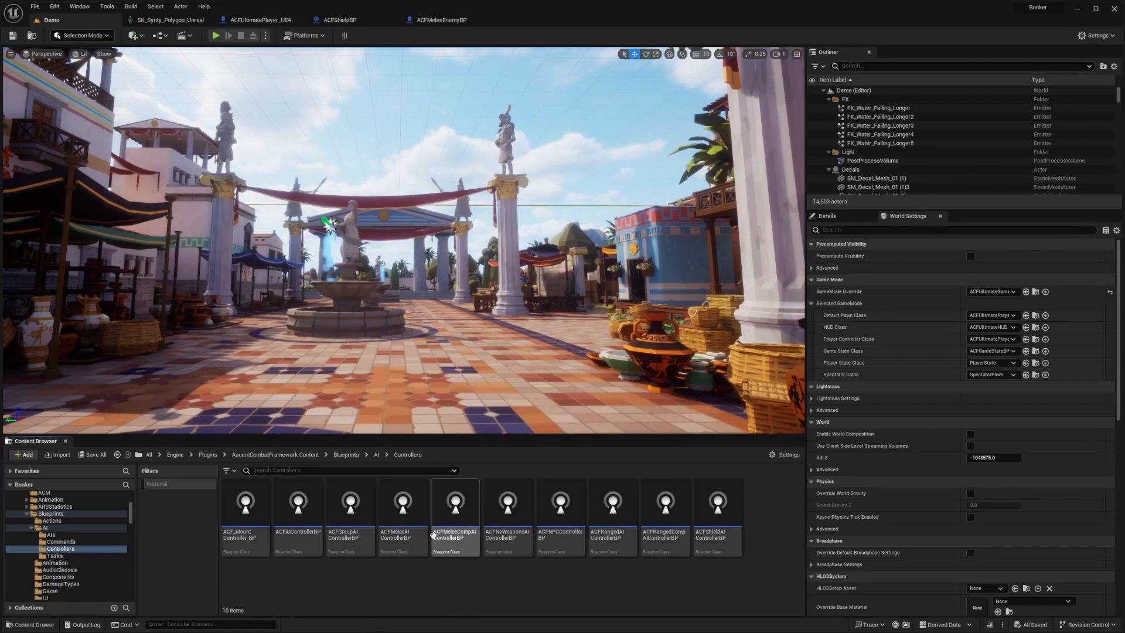
{"action": "mouse_move", "coordinate": [401, 525]}
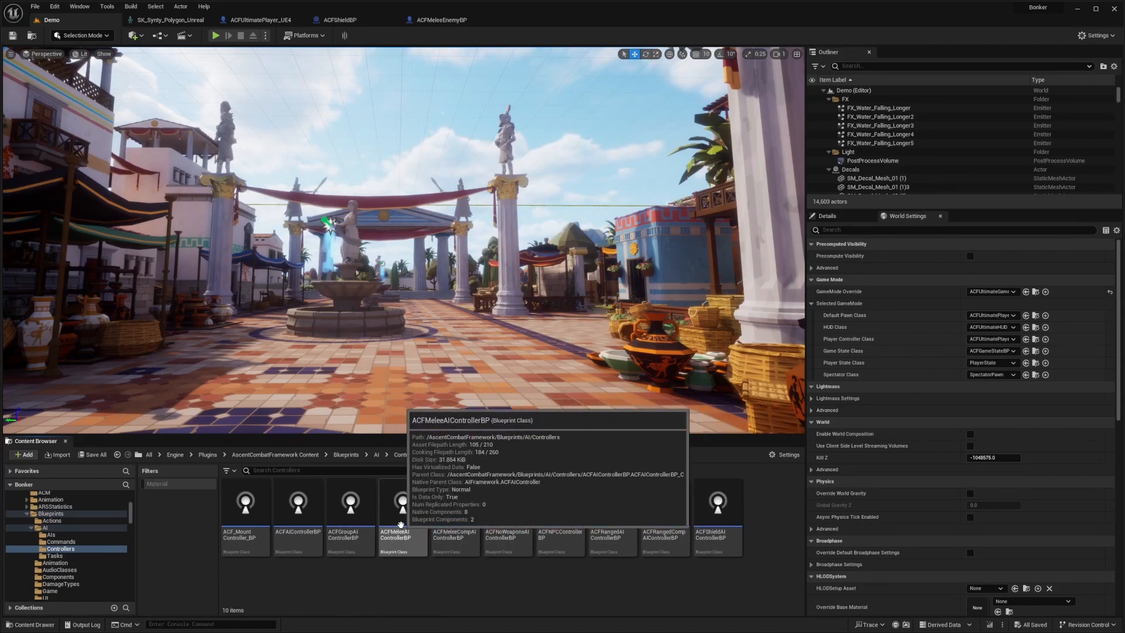
{"action": "left_click", "coordinate": [403, 504]}
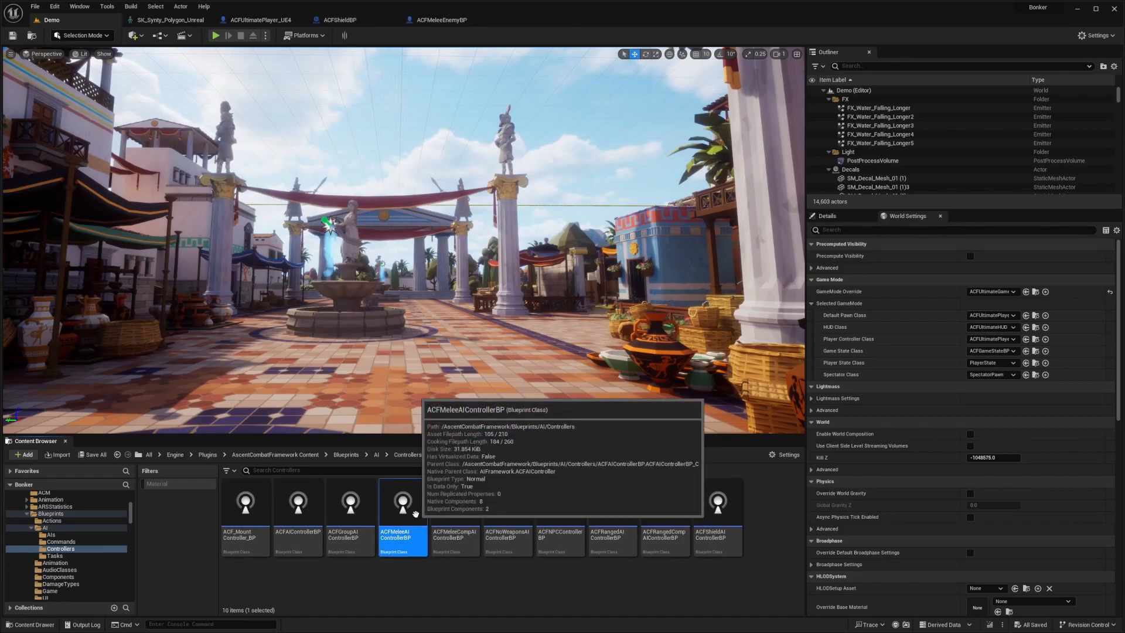
Open ACFMeleeAIControllerBP in the full editor and look over its ACFBT behavior tree.
{"action": "double_click", "coordinate": [404, 502]}
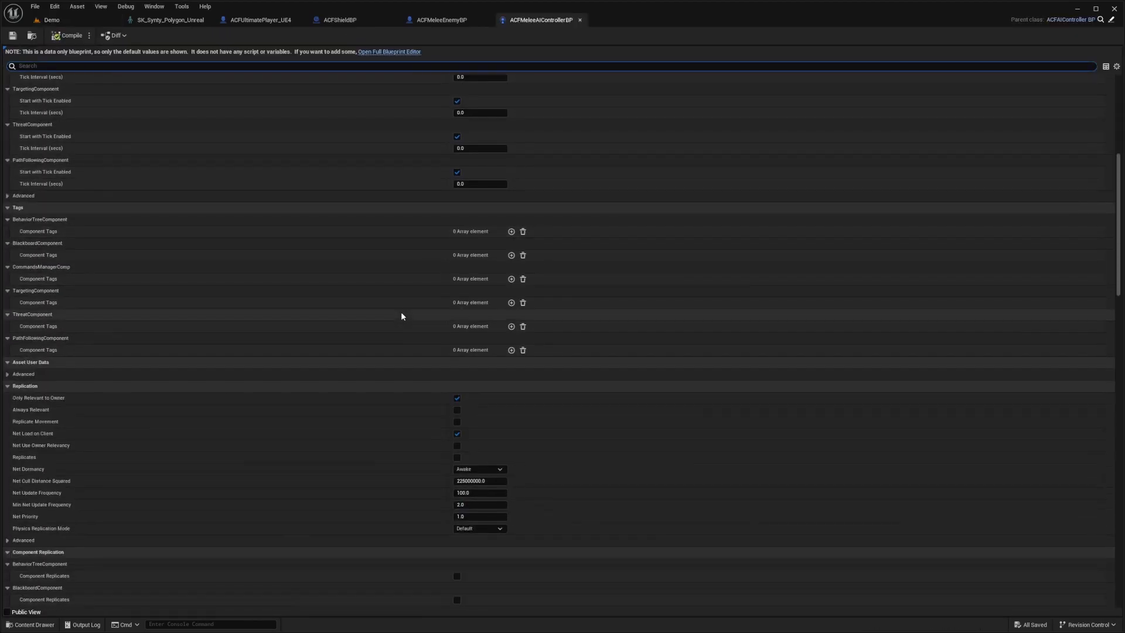
{"action": "left_click", "coordinate": [392, 52]}
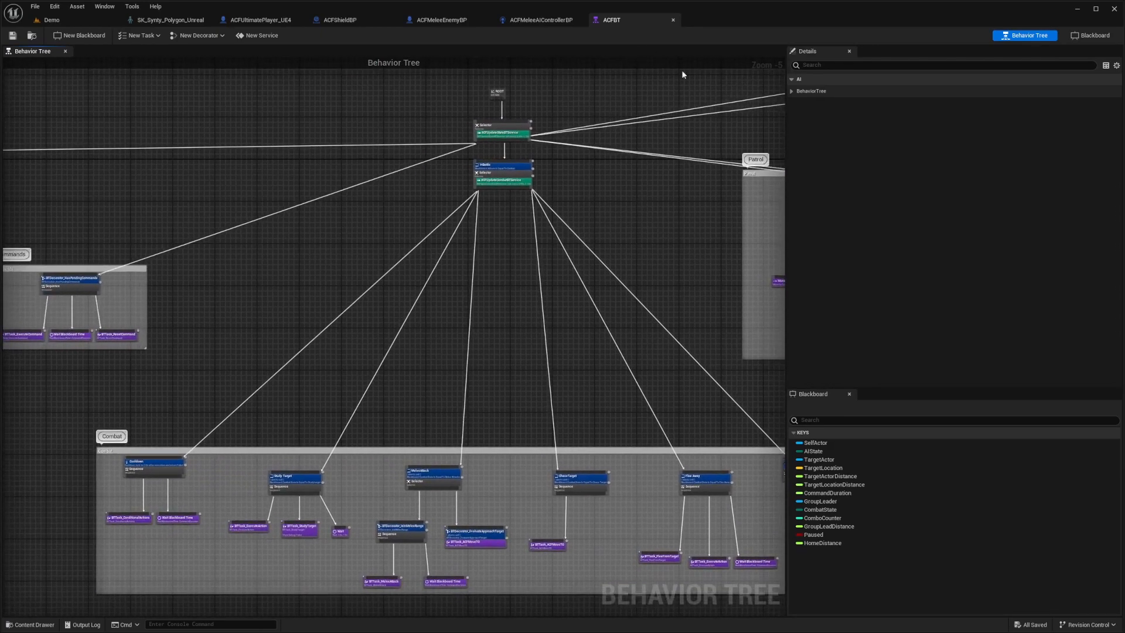
{"action": "scroll", "scroll_direction": "down", "scroll_amount": 3}
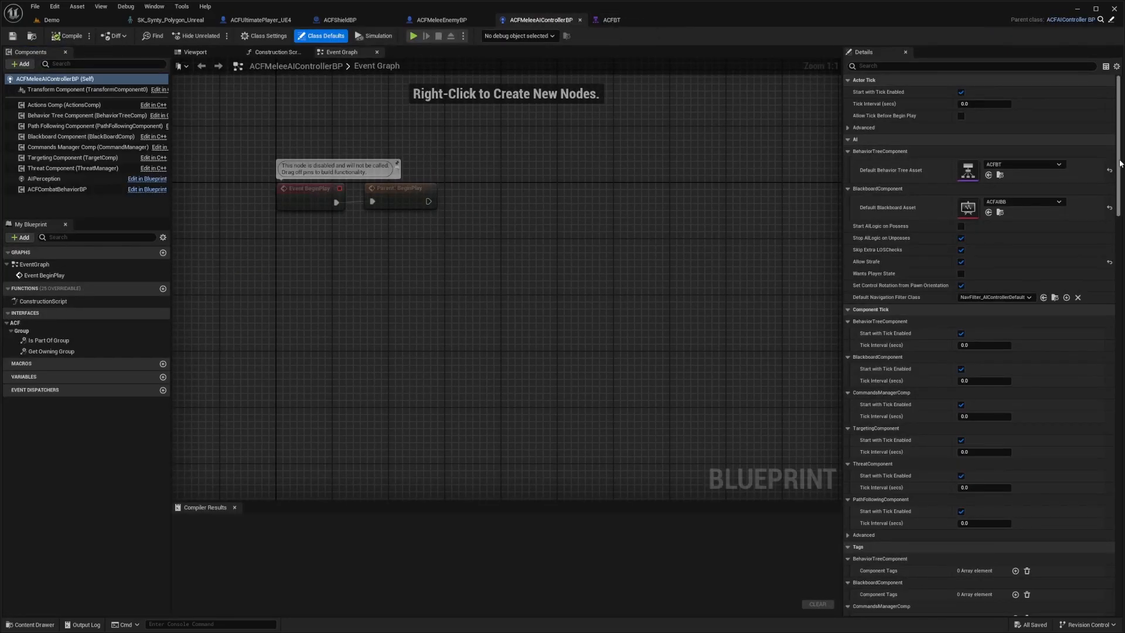
Review the Combat Team choices (Team 1–4, Neutral) in the ACF defaults and keep Team 2.
{"action": "scroll", "scroll_direction": "down", "scroll_amount": 3}
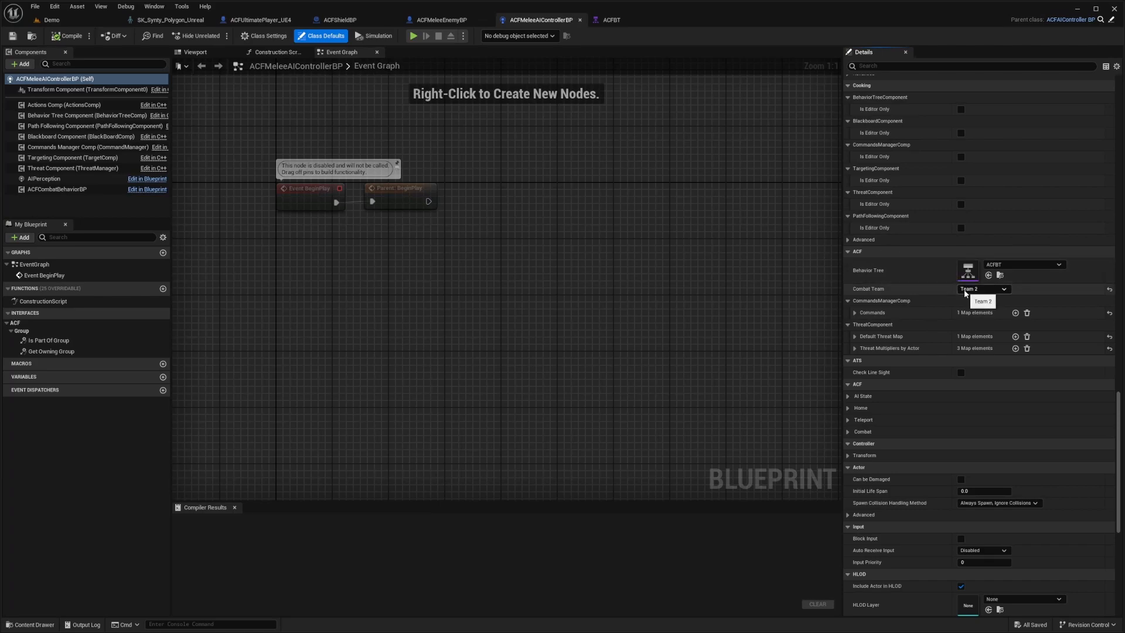
{"action": "left_click", "coordinate": [982, 289]}
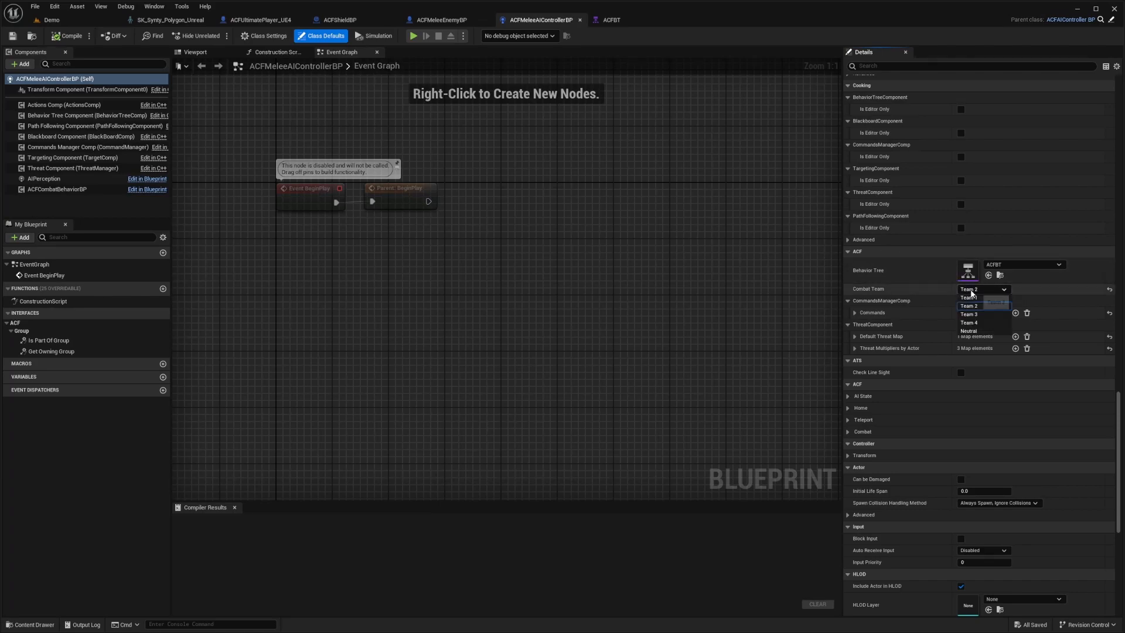
{"action": "mouse_move", "coordinate": [974, 314]}
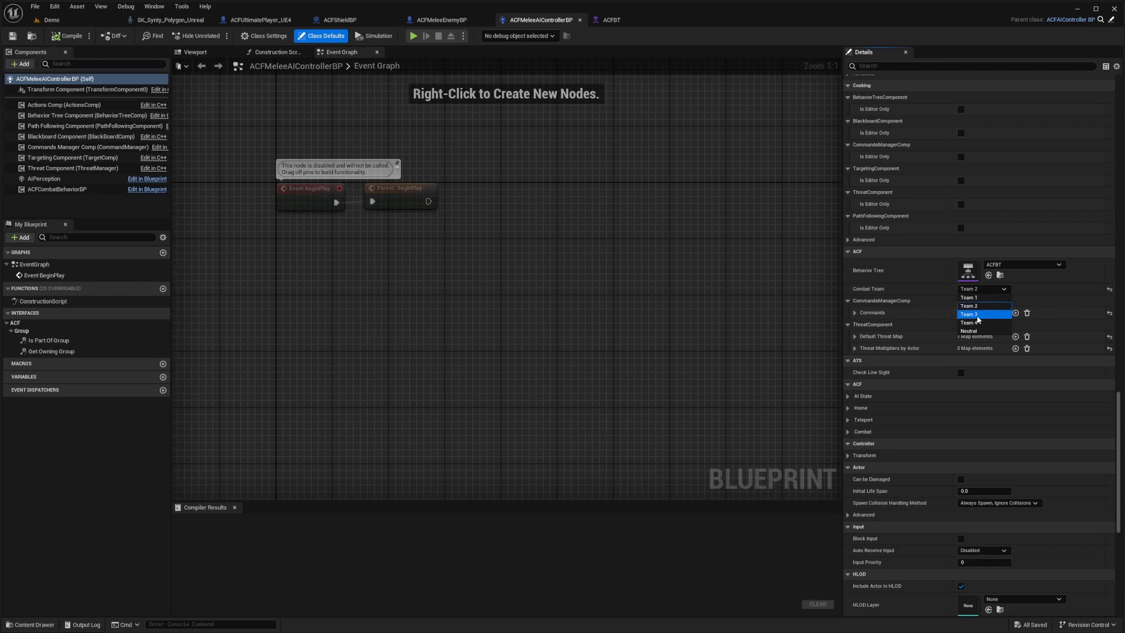
{"action": "mouse_move", "coordinate": [985, 314]}
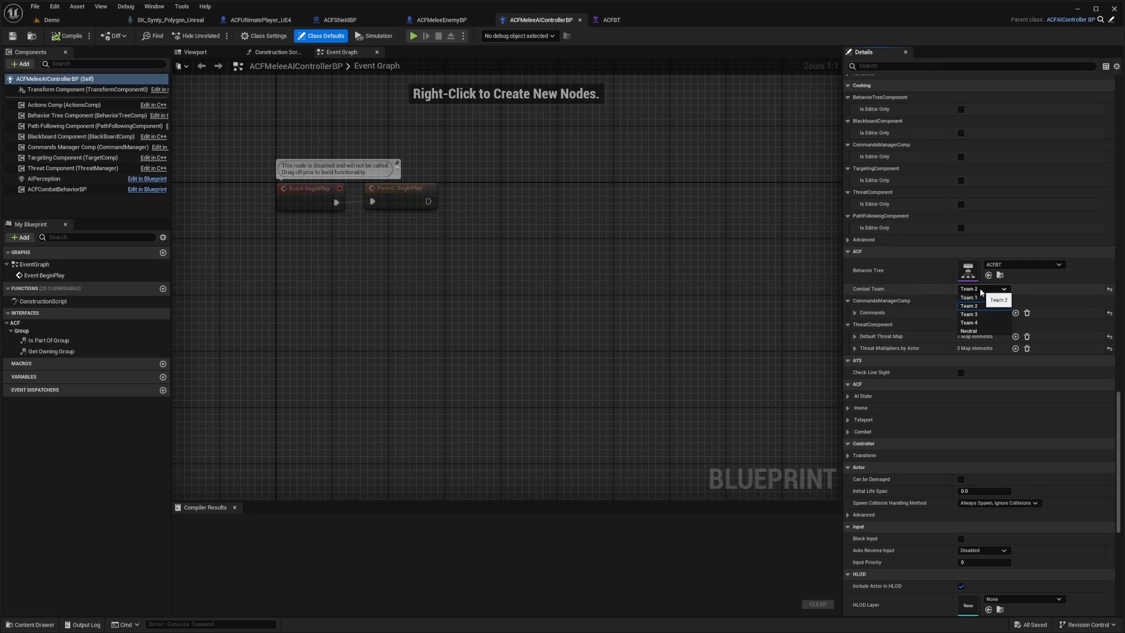
{"action": "left_click", "coordinate": [969, 304]}
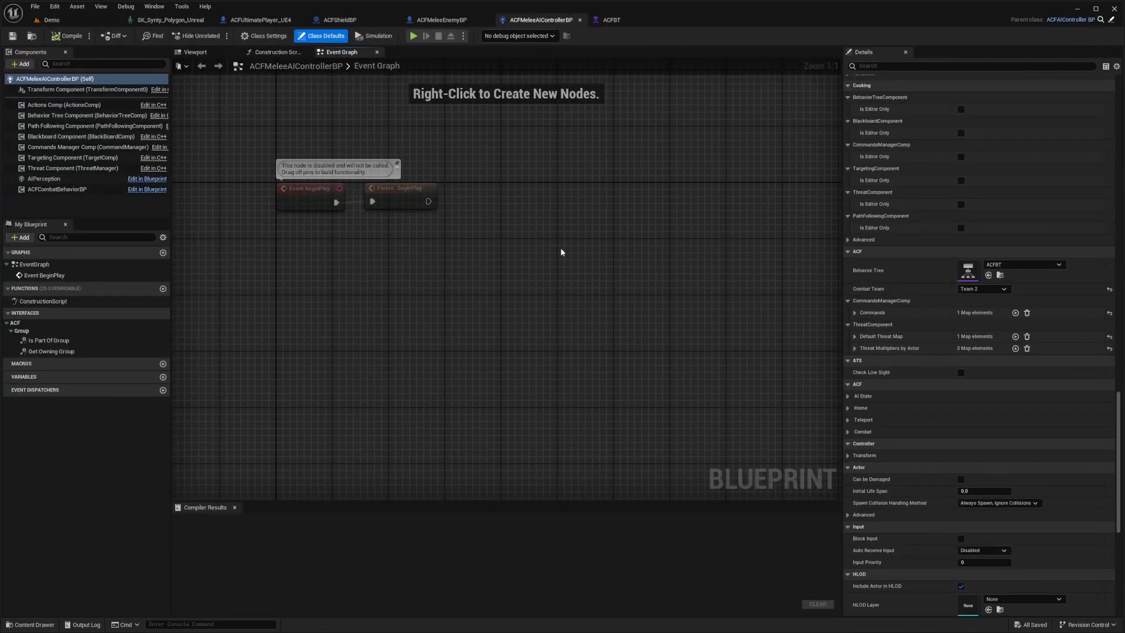
{"action": "mouse_move", "coordinate": [511, 275]}
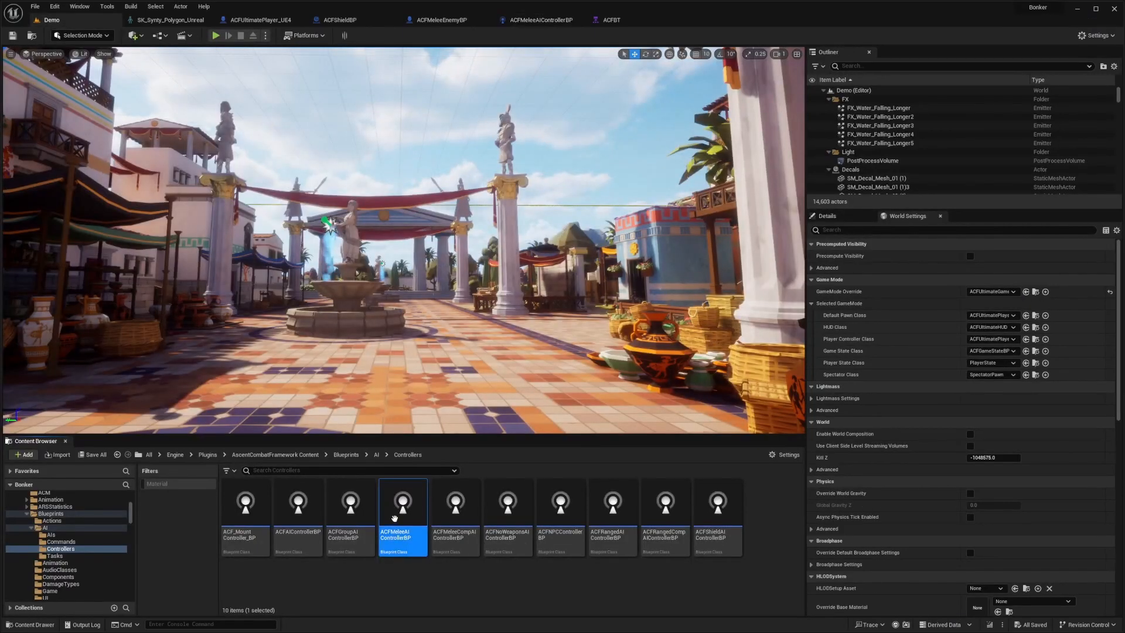
{"action": "mouse_move", "coordinate": [403, 517]}
{"action": "type", "text": "ACFAnimalAIC"}
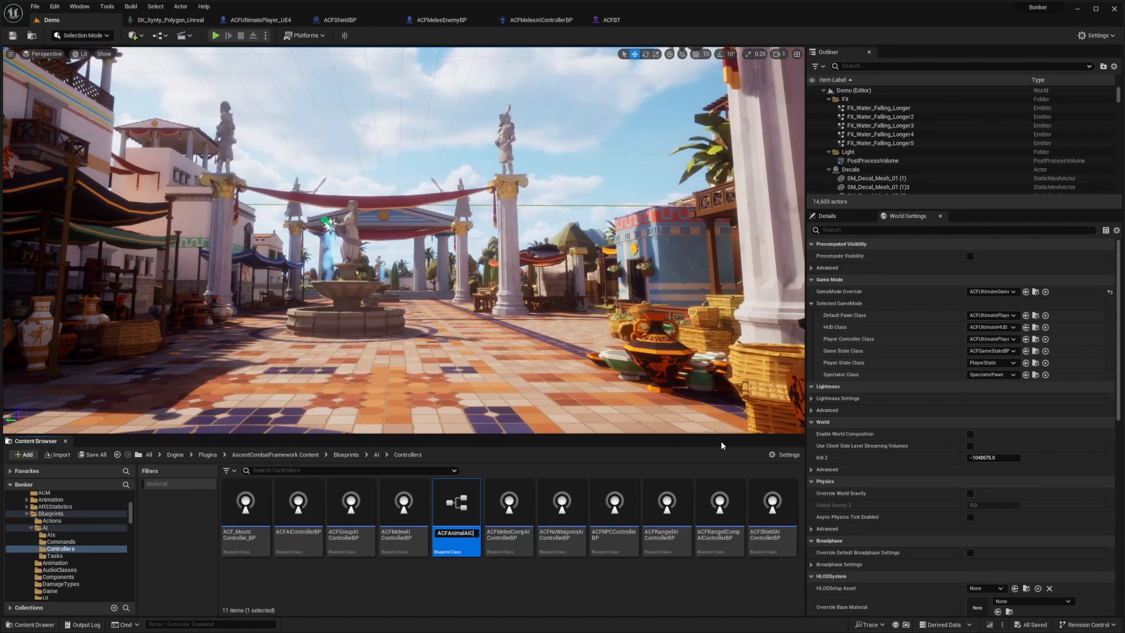
Open the new ACFAnimalAIController blueprint and filter its defaults for 'team'.
{"action": "double_click", "coordinate": [457, 502]}
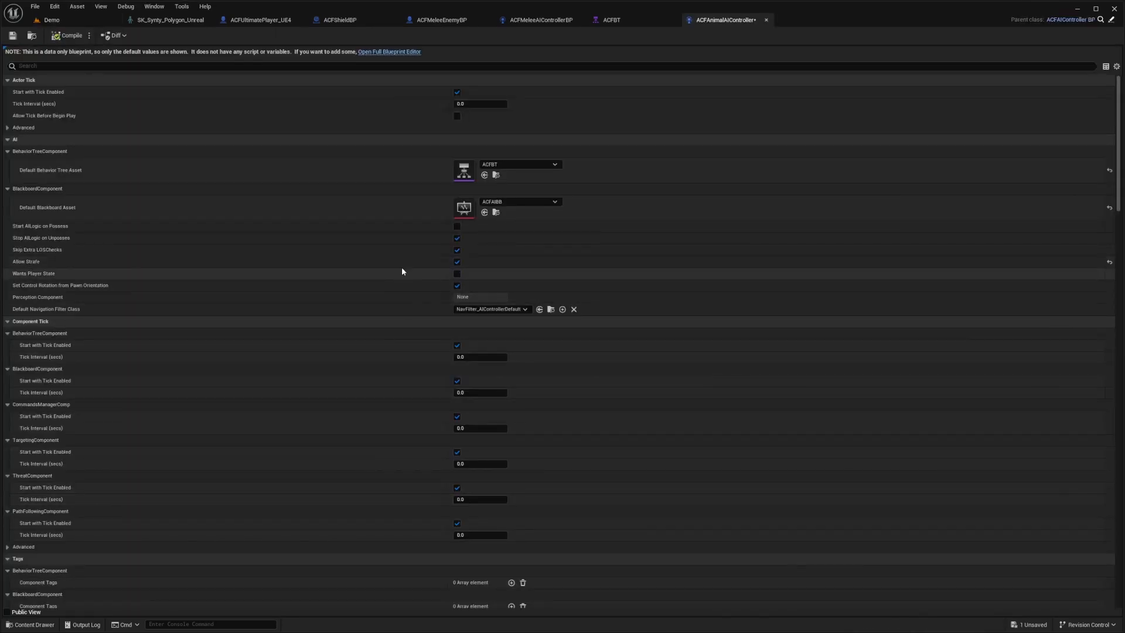
{"action": "type", "text": "team"}
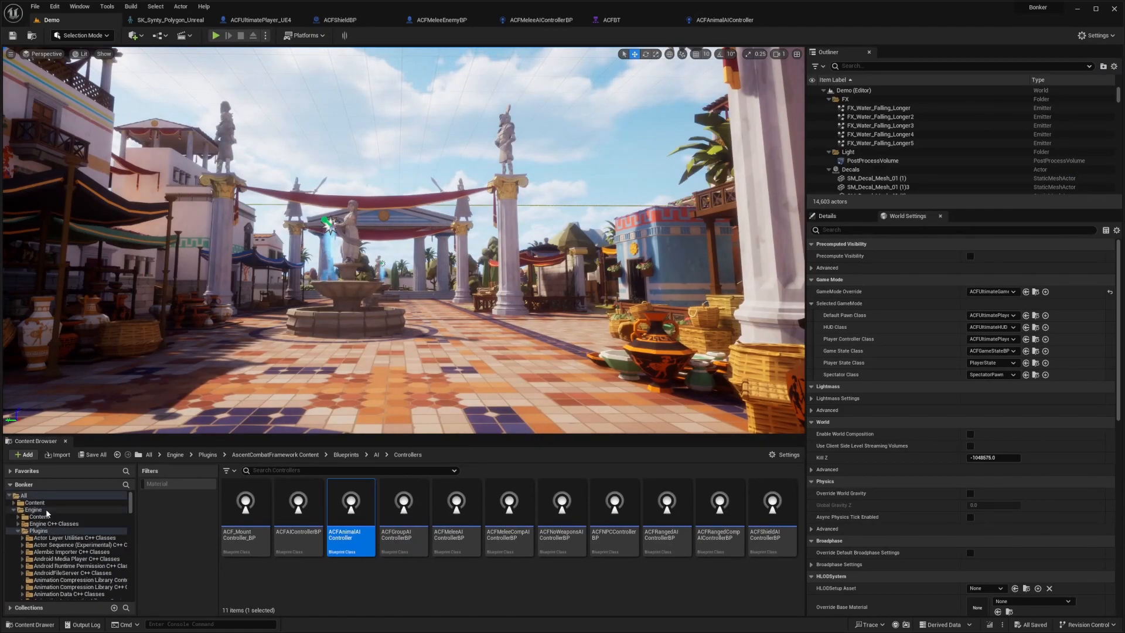
Browse to FullSample/Blueprints/Characters/Enemies in the Content Browser.
{"action": "left_click", "coordinate": [33, 509]}
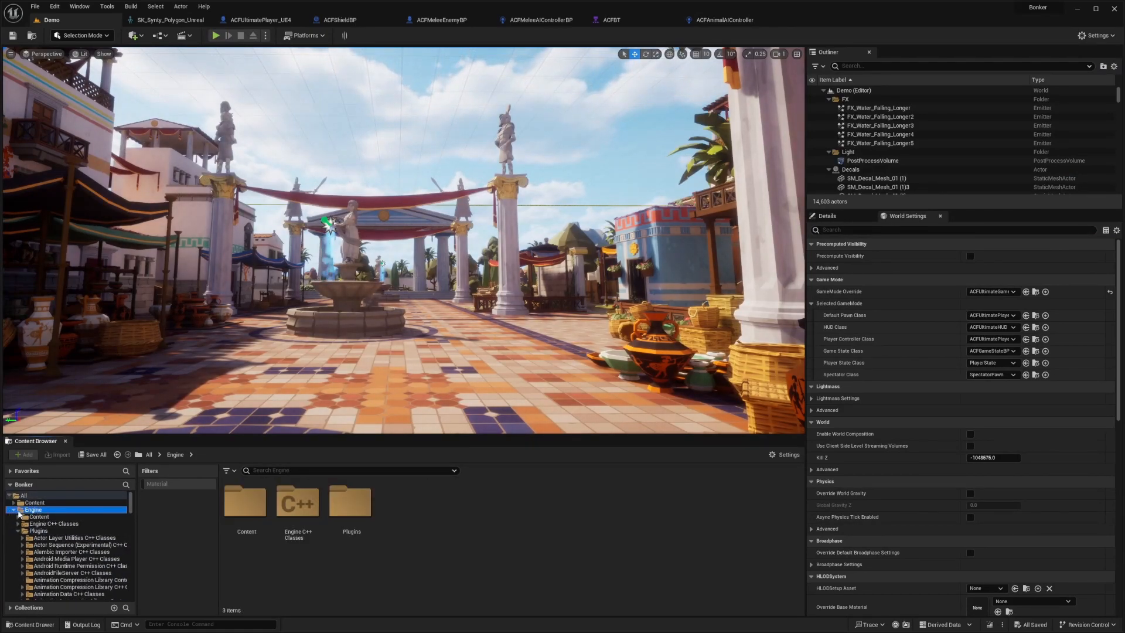
{"action": "left_click", "coordinate": [34, 502]}
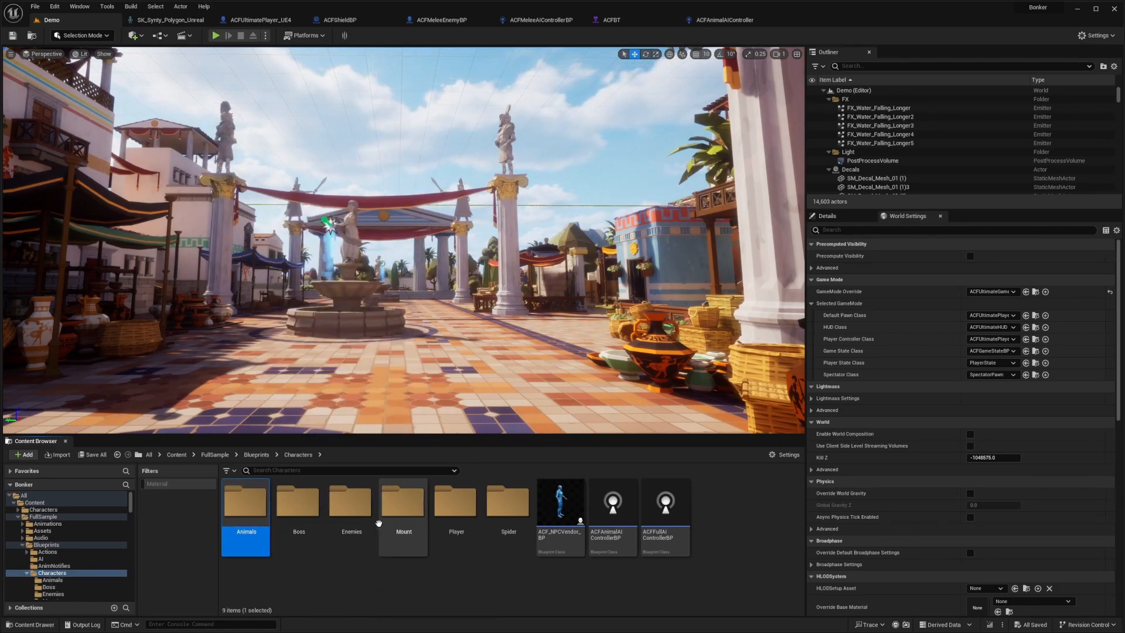
{"action": "left_click", "coordinate": [351, 502]}
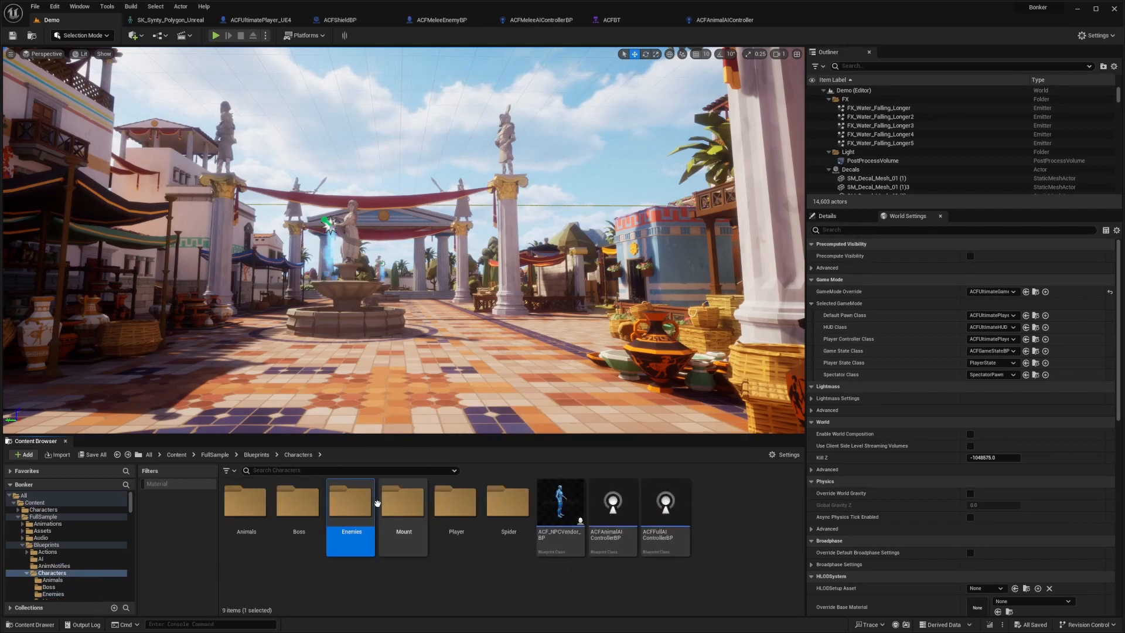
{"action": "double_click", "coordinate": [350, 501]}
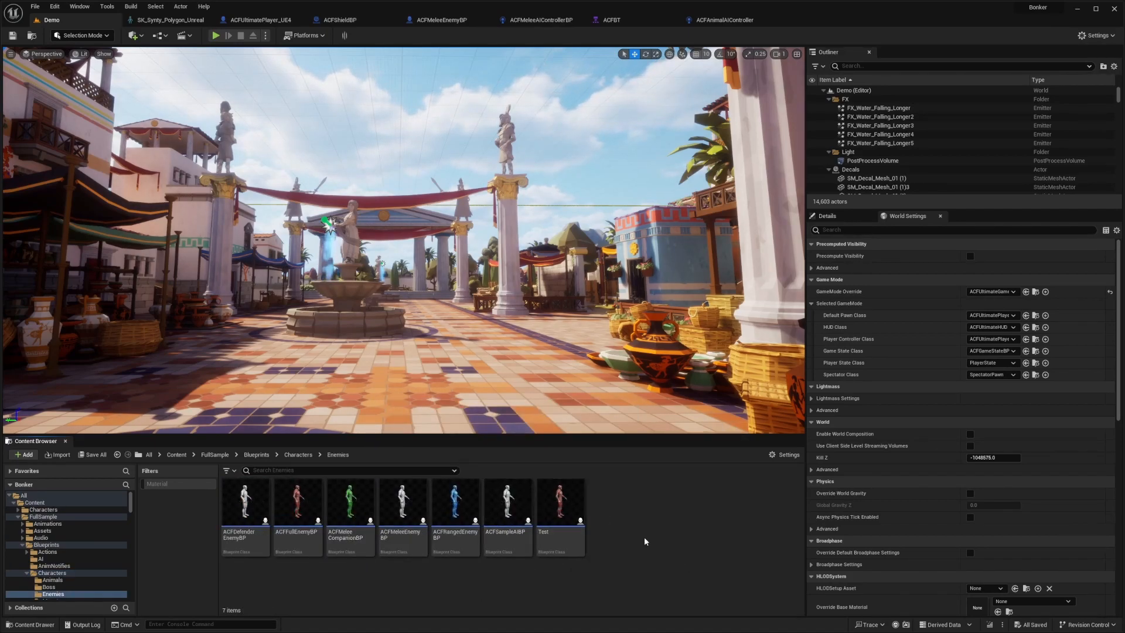
{"action": "mouse_move", "coordinate": [403, 501]}
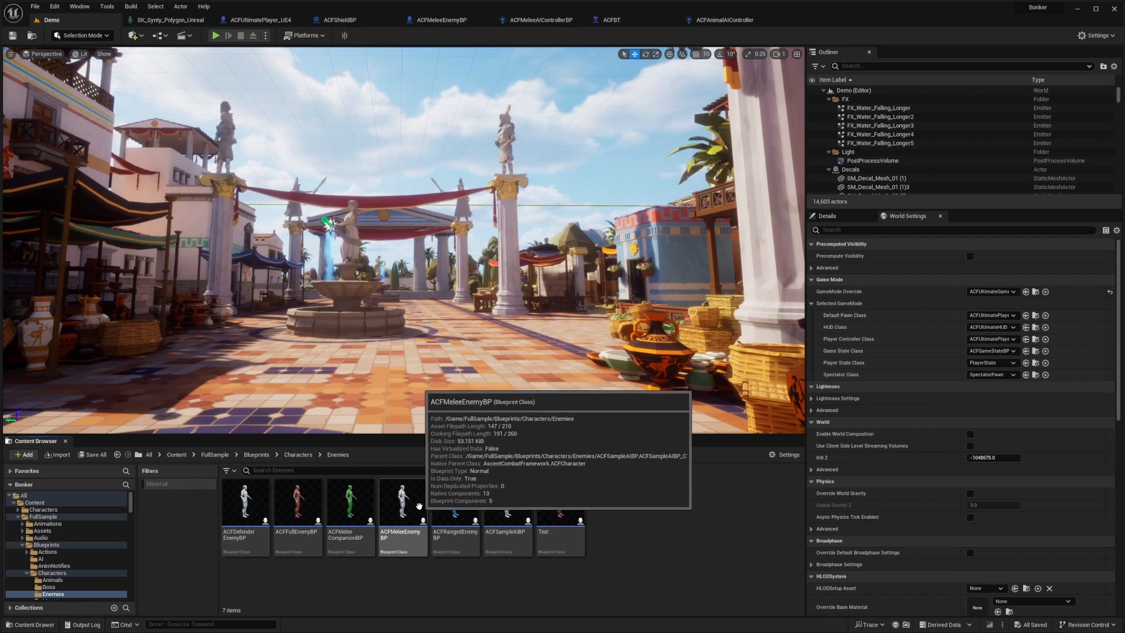
Select ACFMeleeEnemyBP and open it for editing.
{"action": "left_click", "coordinate": [403, 509]}
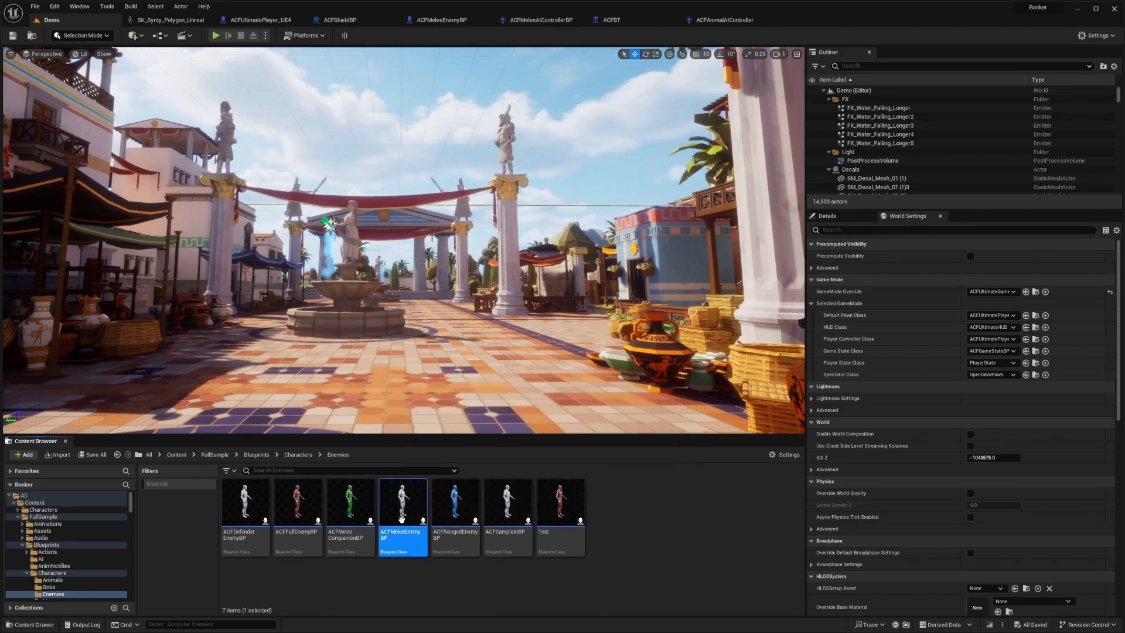
{"action": "left_click", "coordinate": [298, 455]}
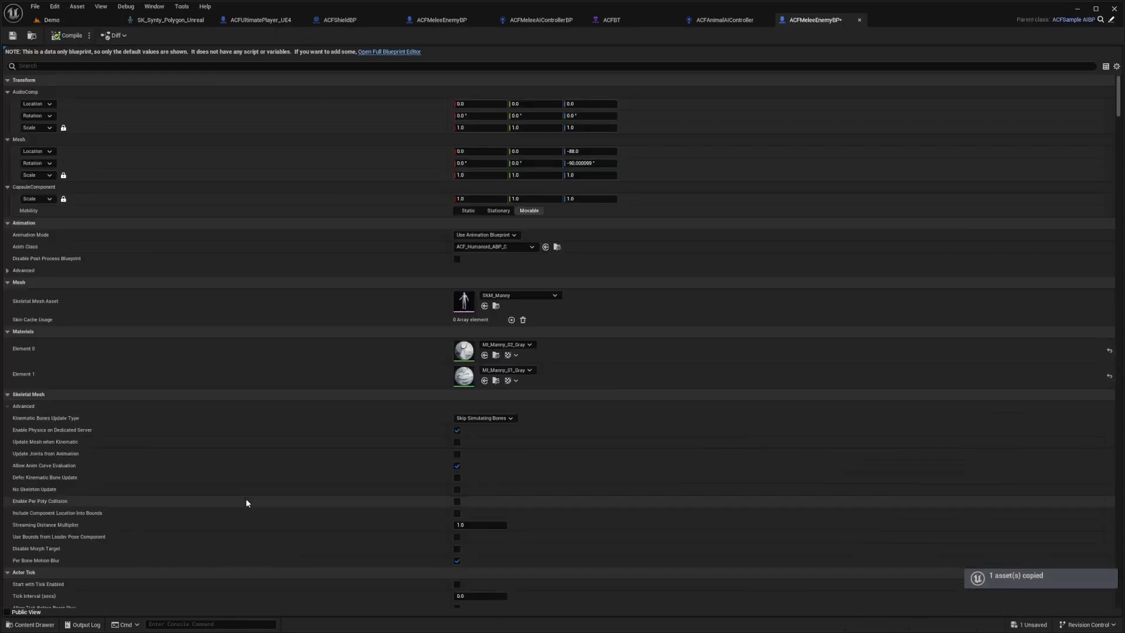
Set the blueprint's Skeletal Mesh Asset to SK_Elk found by searching 'deer'.
{"action": "left_click", "coordinate": [390, 52]}
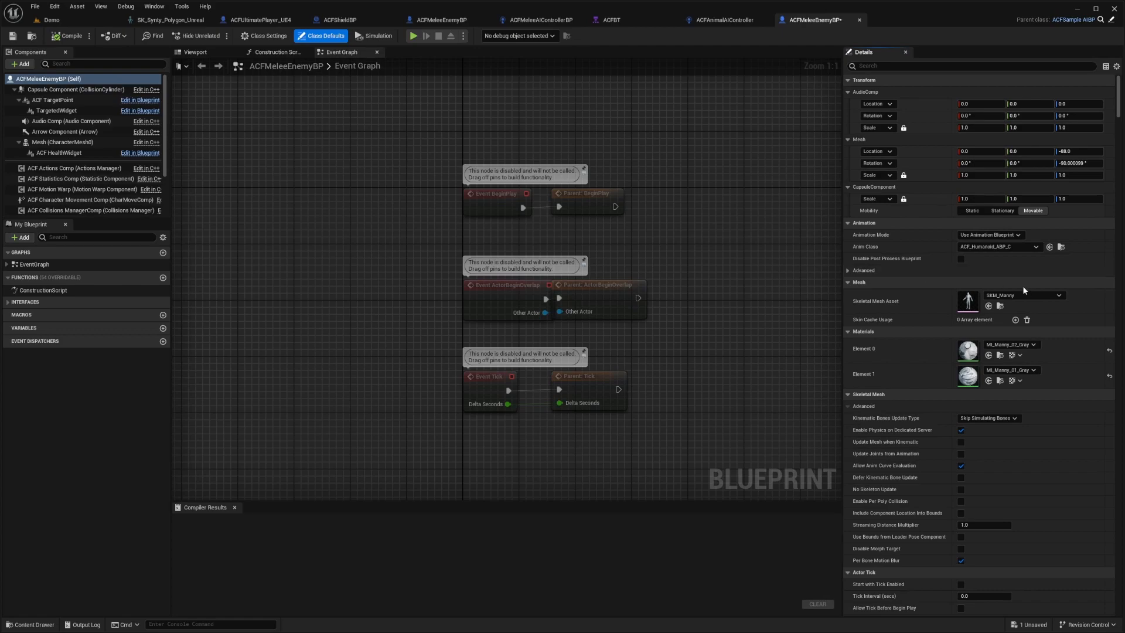
{"action": "mouse_move", "coordinate": [993, 265]}
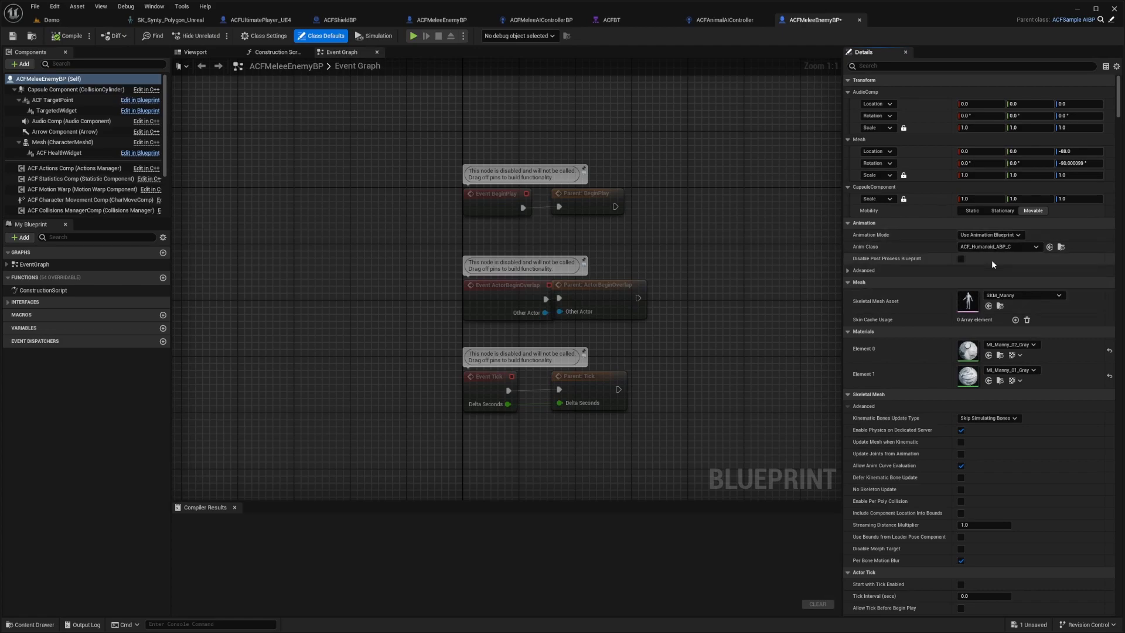
{"action": "left_click", "coordinate": [1046, 296]}
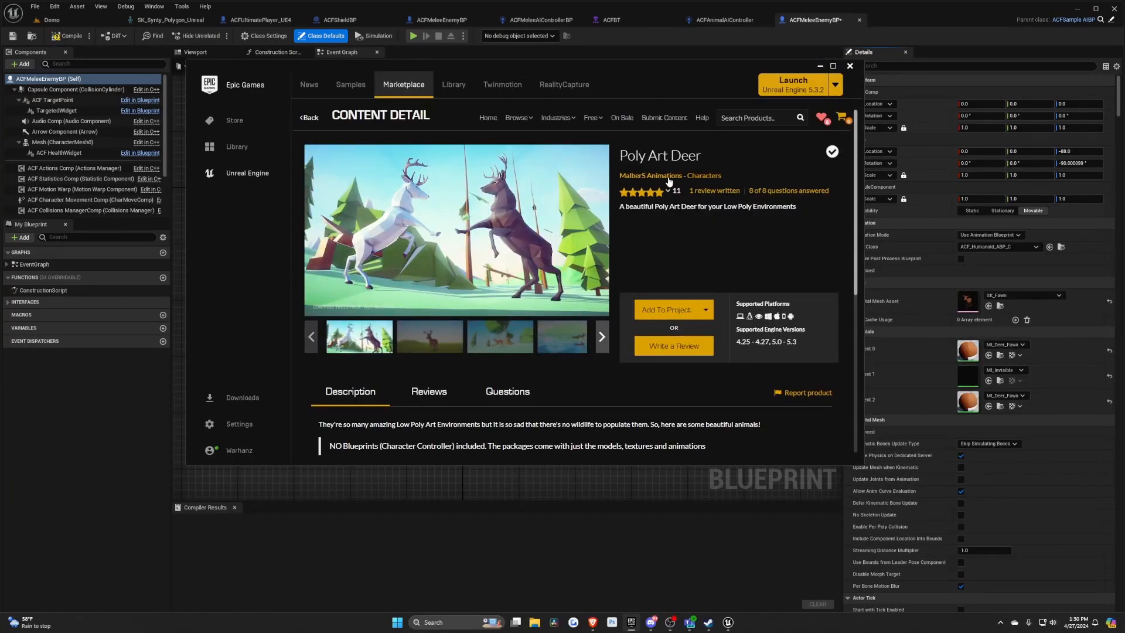
{"action": "left_click", "coordinate": [429, 337]}
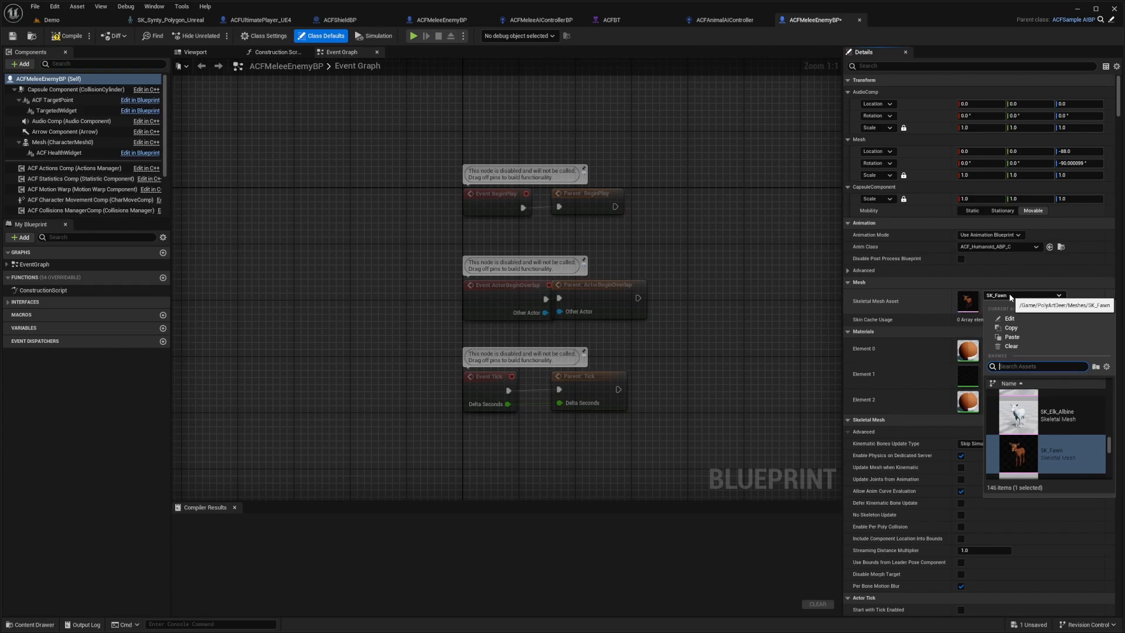
{"action": "type", "text": "deer"}
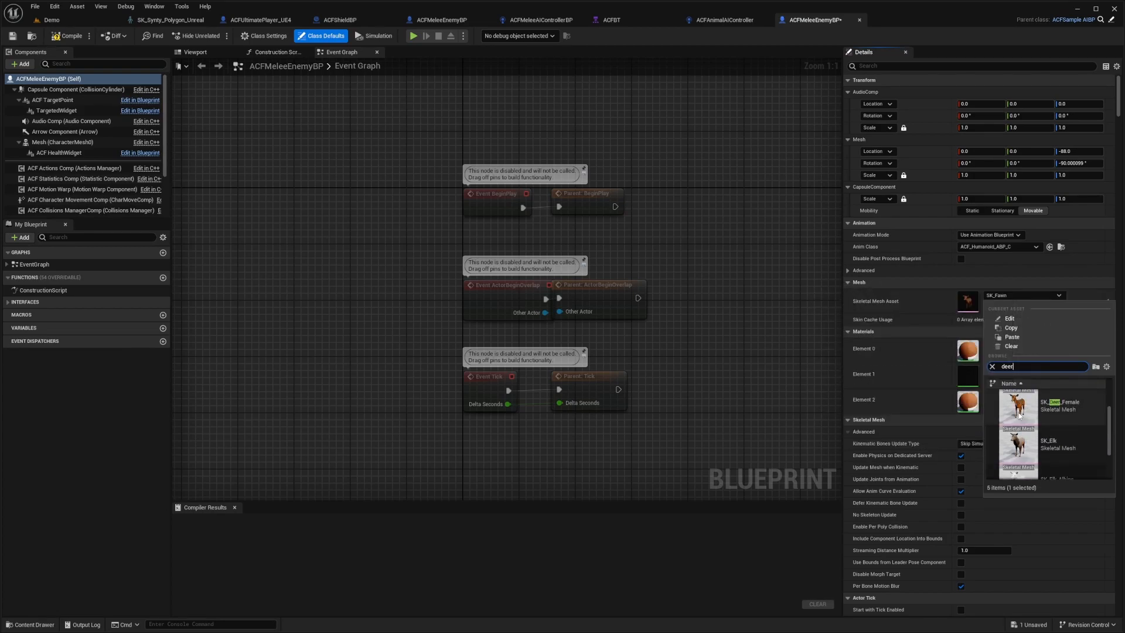
{"action": "left_click", "coordinate": [66, 35]}
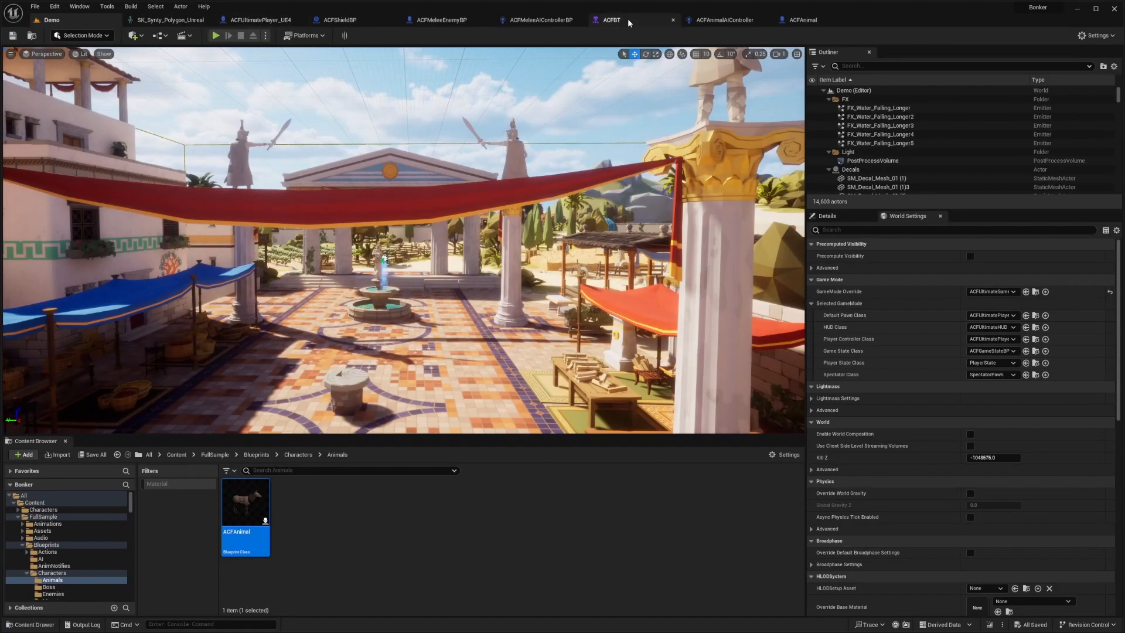
Check the animal controller's team setting, then find NavMeshBoundsVolume via 'navm' and place it over the town island.
{"action": "left_click", "coordinate": [724, 19]}
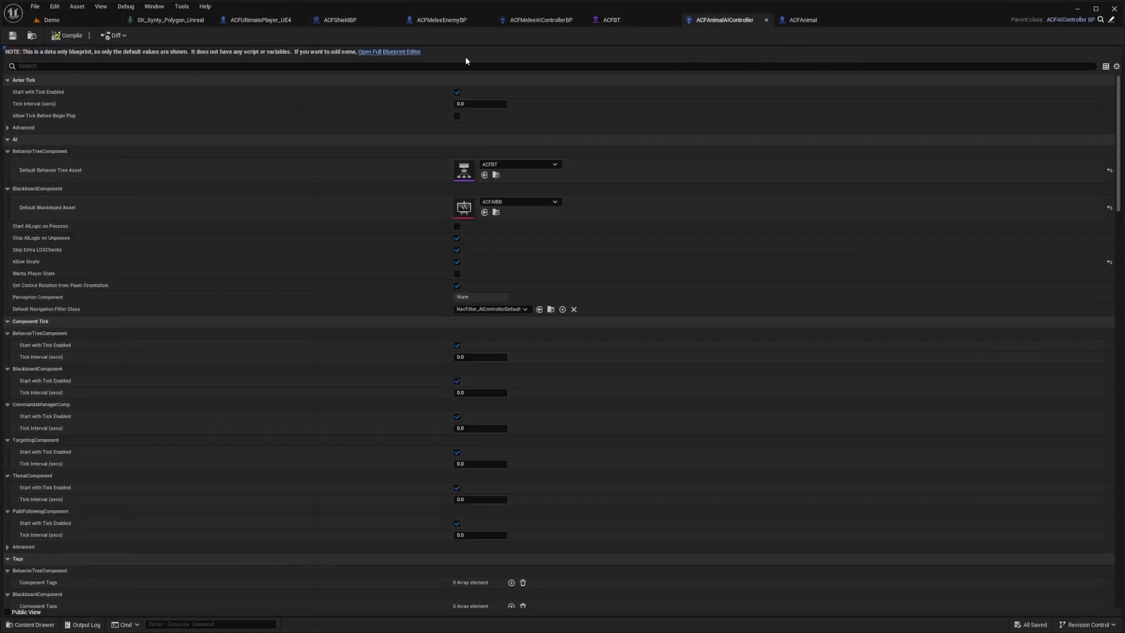
{"action": "type", "text": "team"}
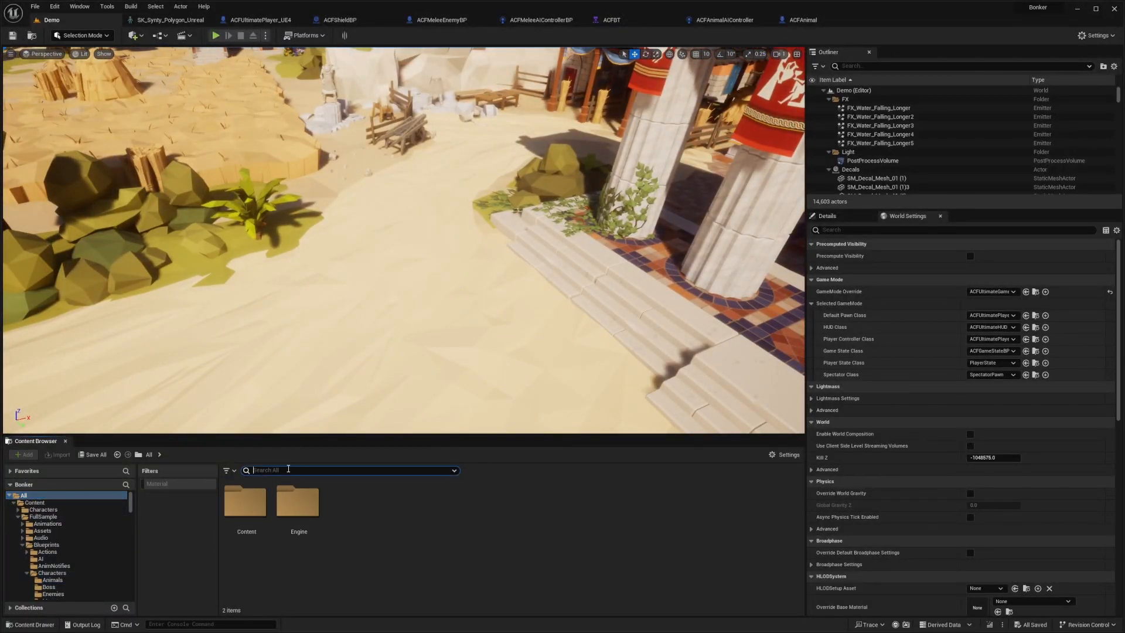
{"action": "type", "text": "navm"}
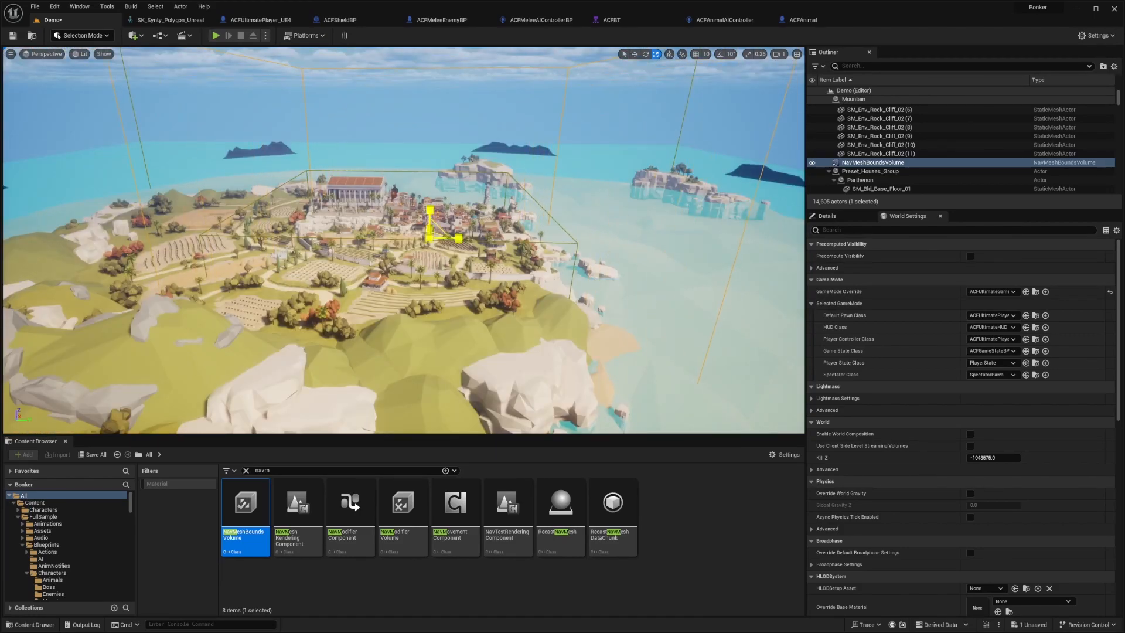
Set ACFAnimal's AI Controller Class to ACFAnimalAIController via the 'ai control' property search.
{"action": "left_click", "coordinate": [800, 19]}
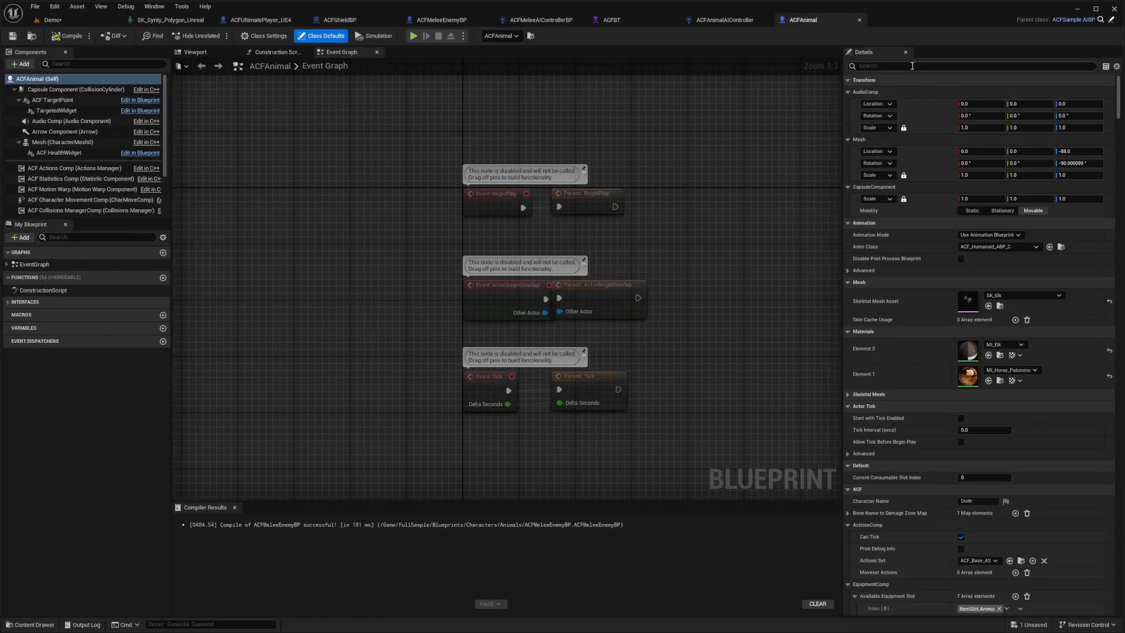
{"action": "left_click", "coordinate": [940, 66]}
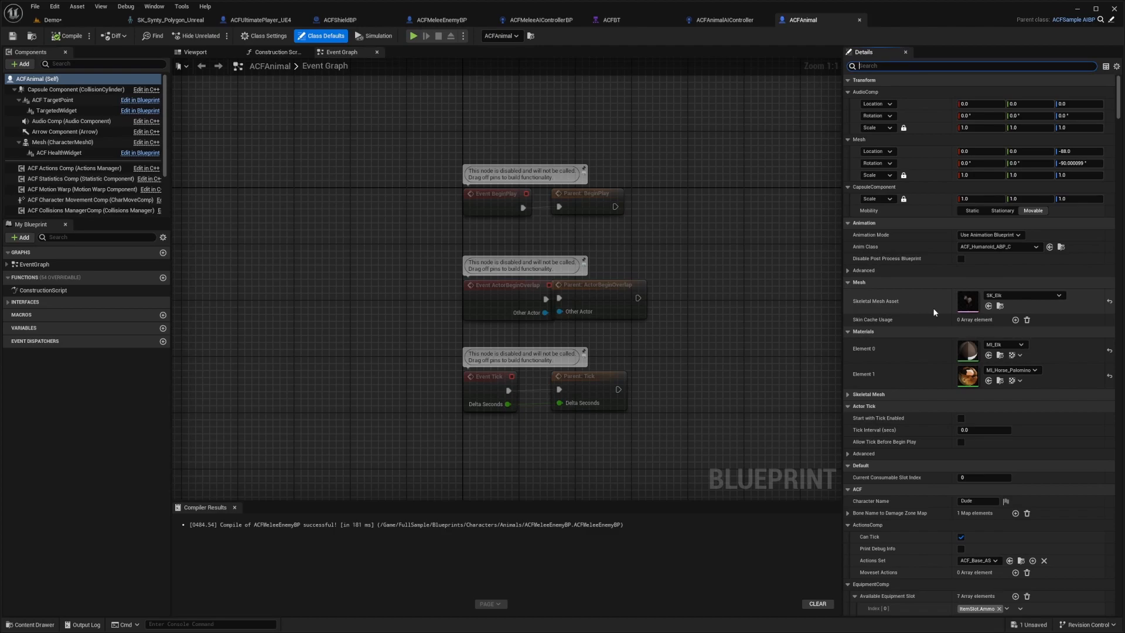
{"action": "type", "text": "ai controll"}
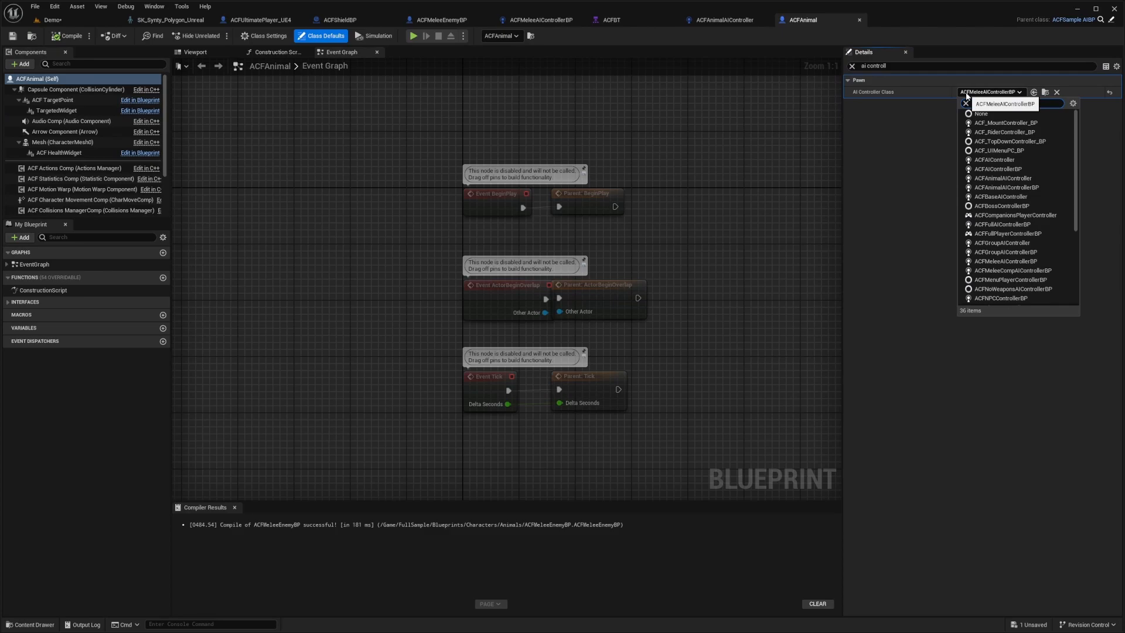
{"action": "left_click", "coordinate": [996, 179]}
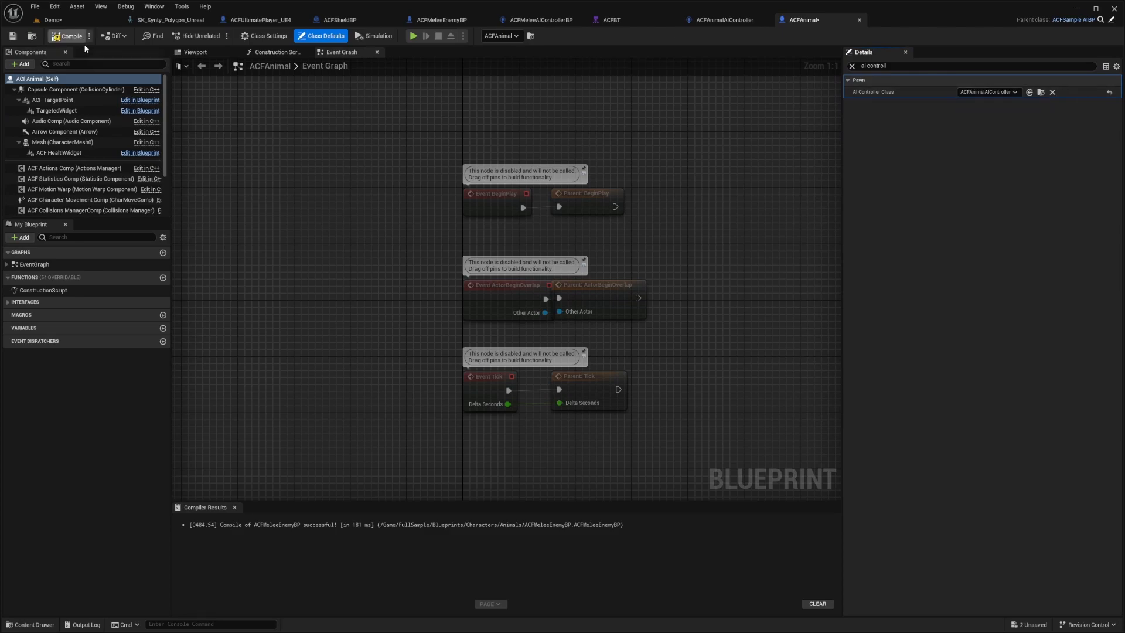